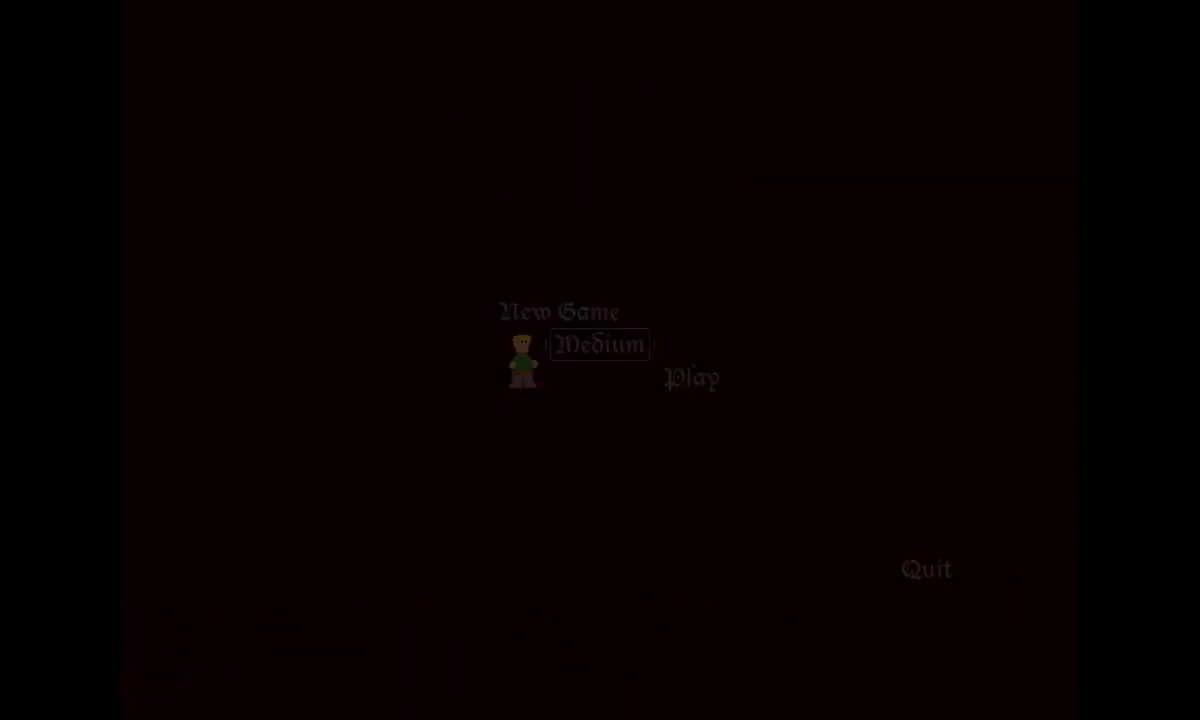
click(690, 378)
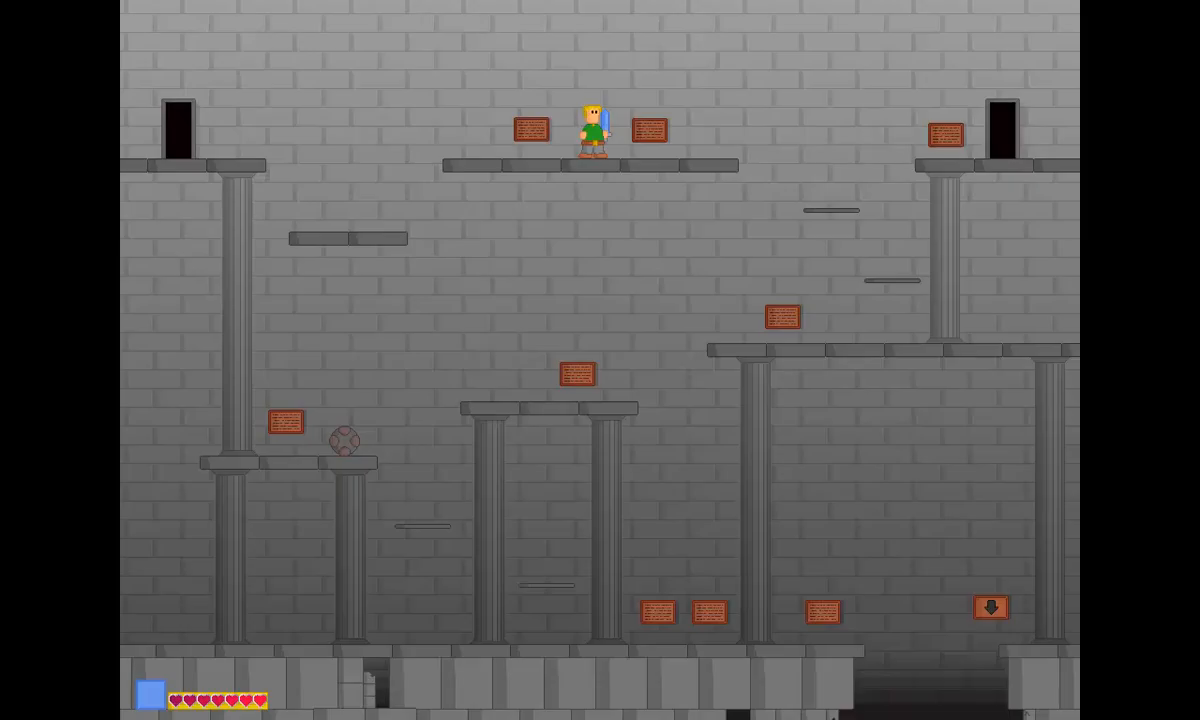
key(Left)
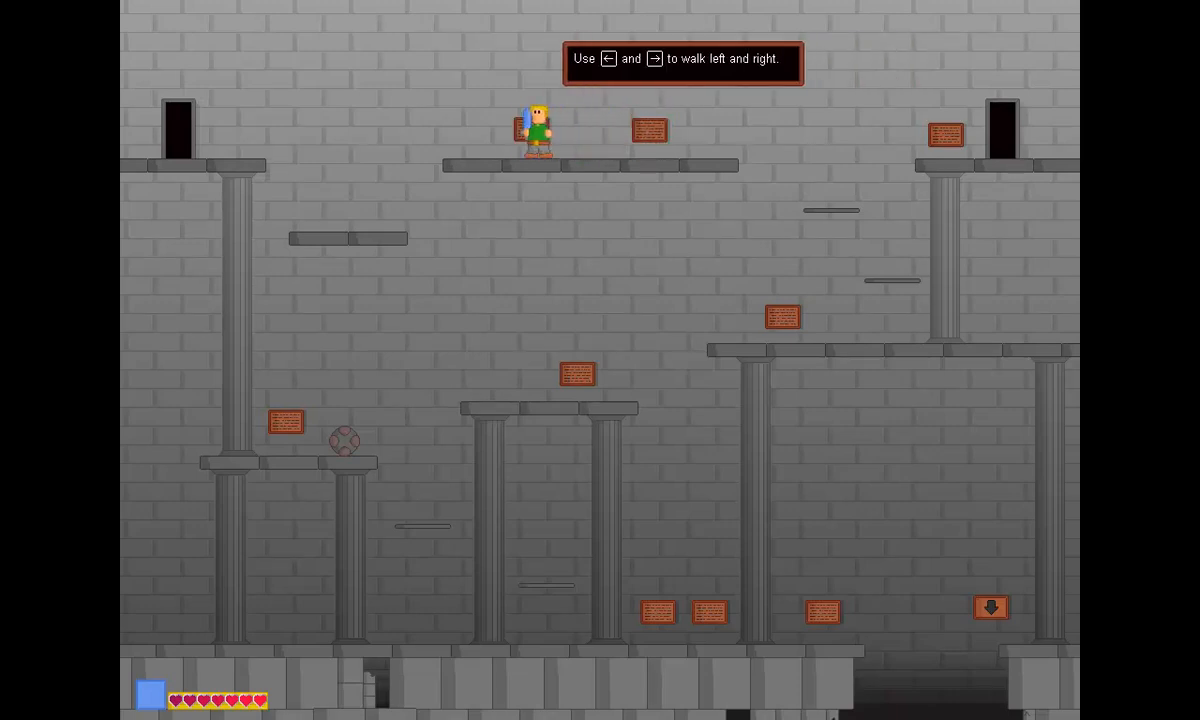
key(Right)
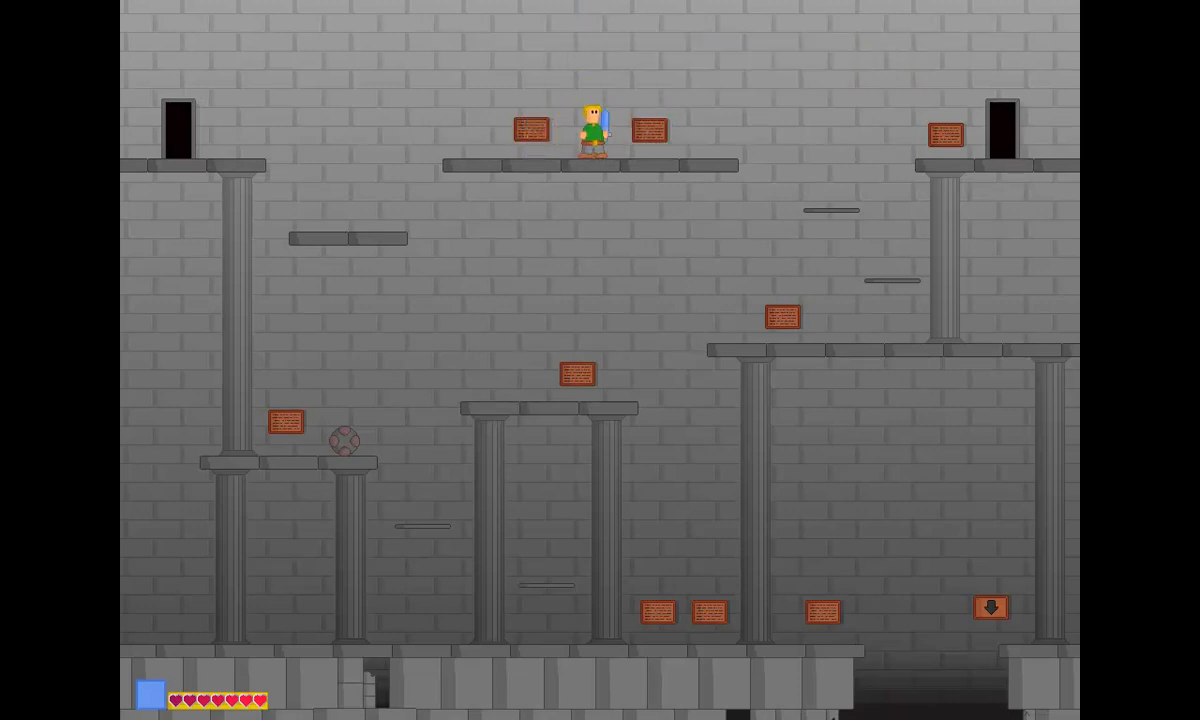
key(Left)
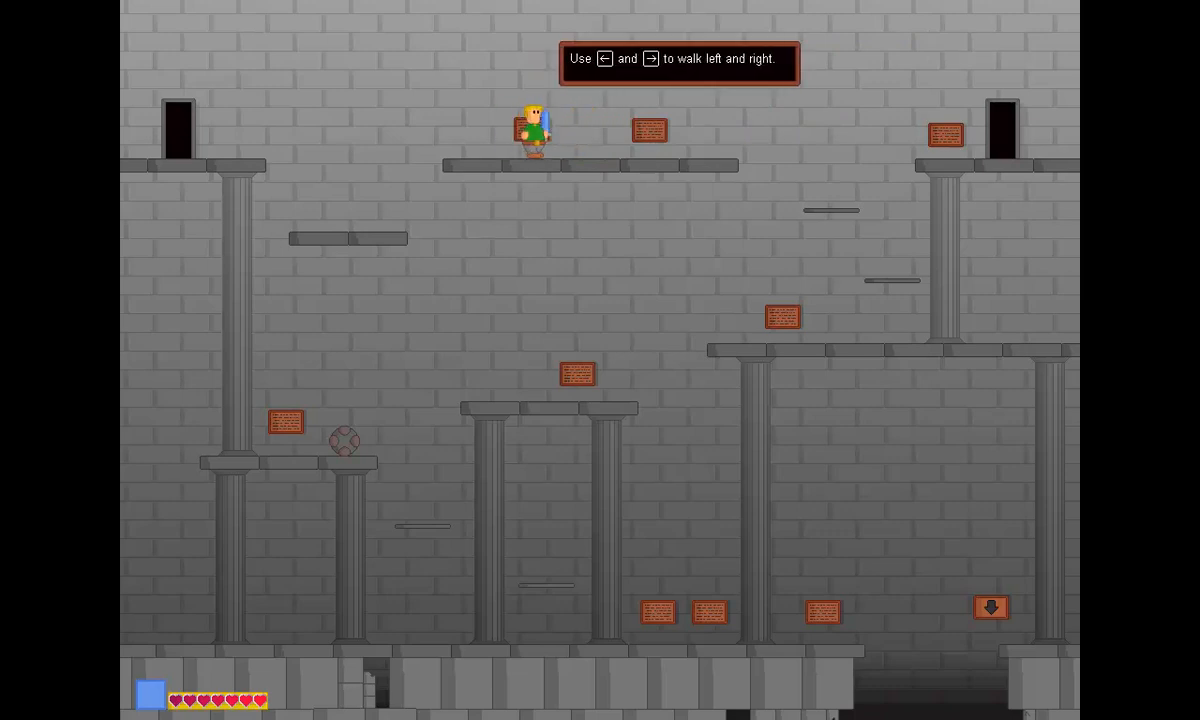
key(Right)
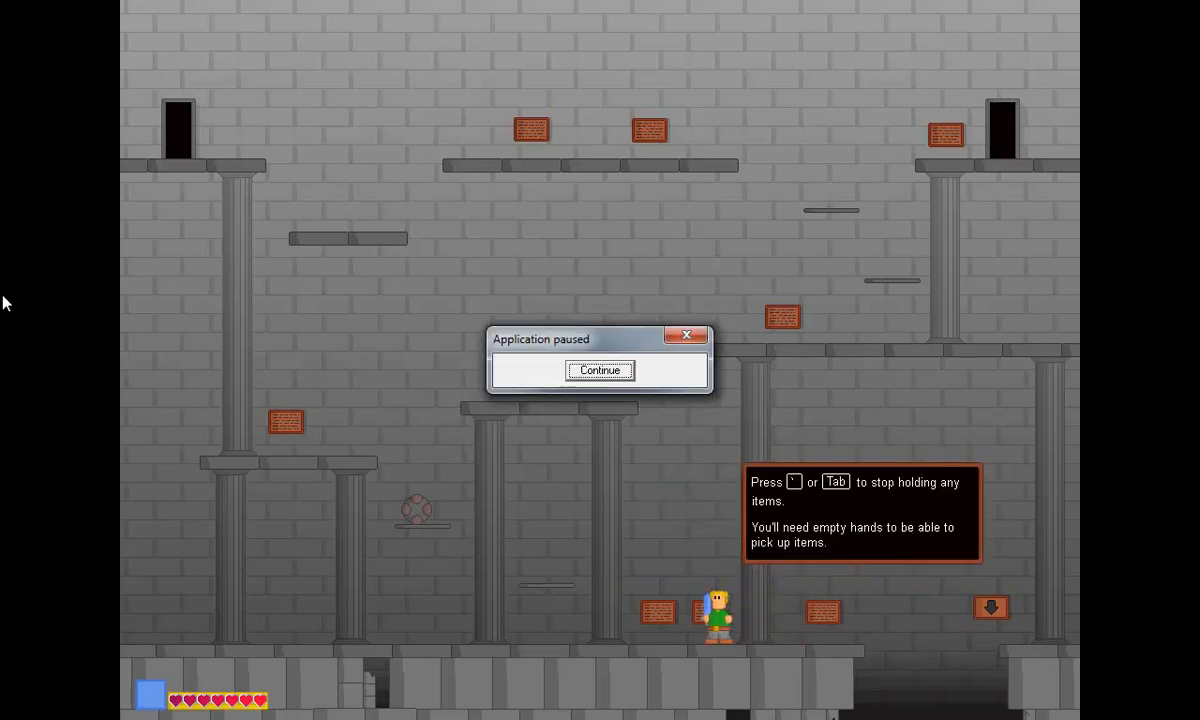
click(598, 370)
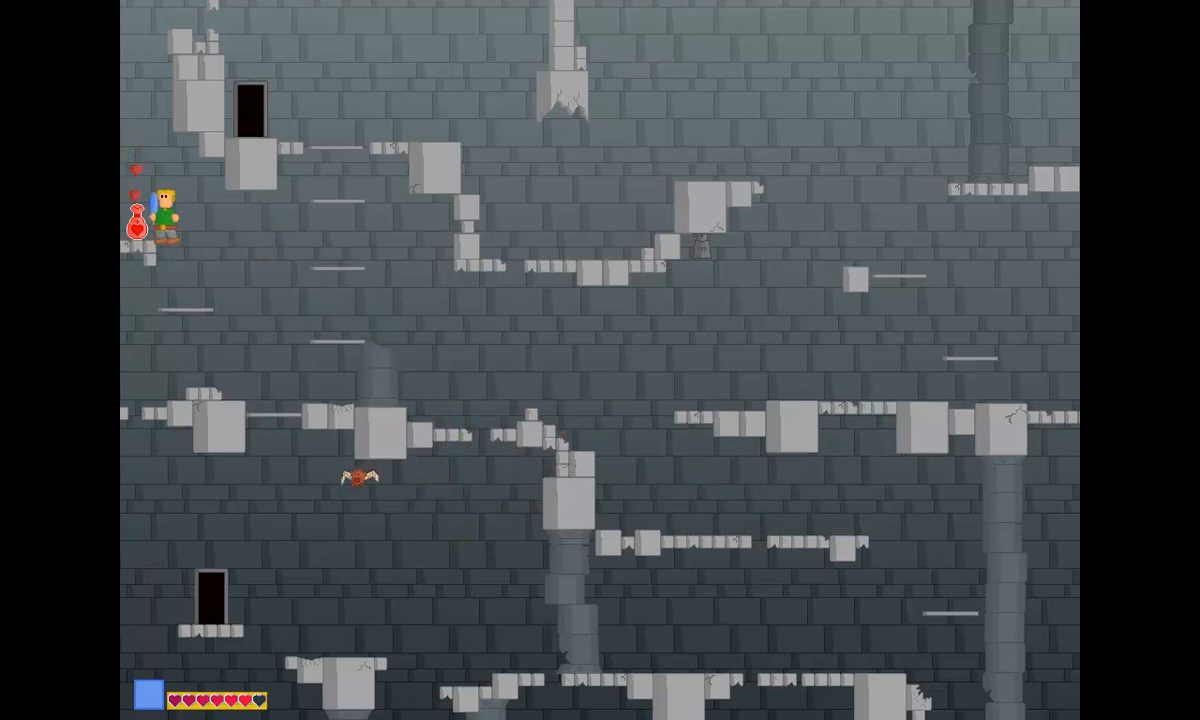
key(shift)
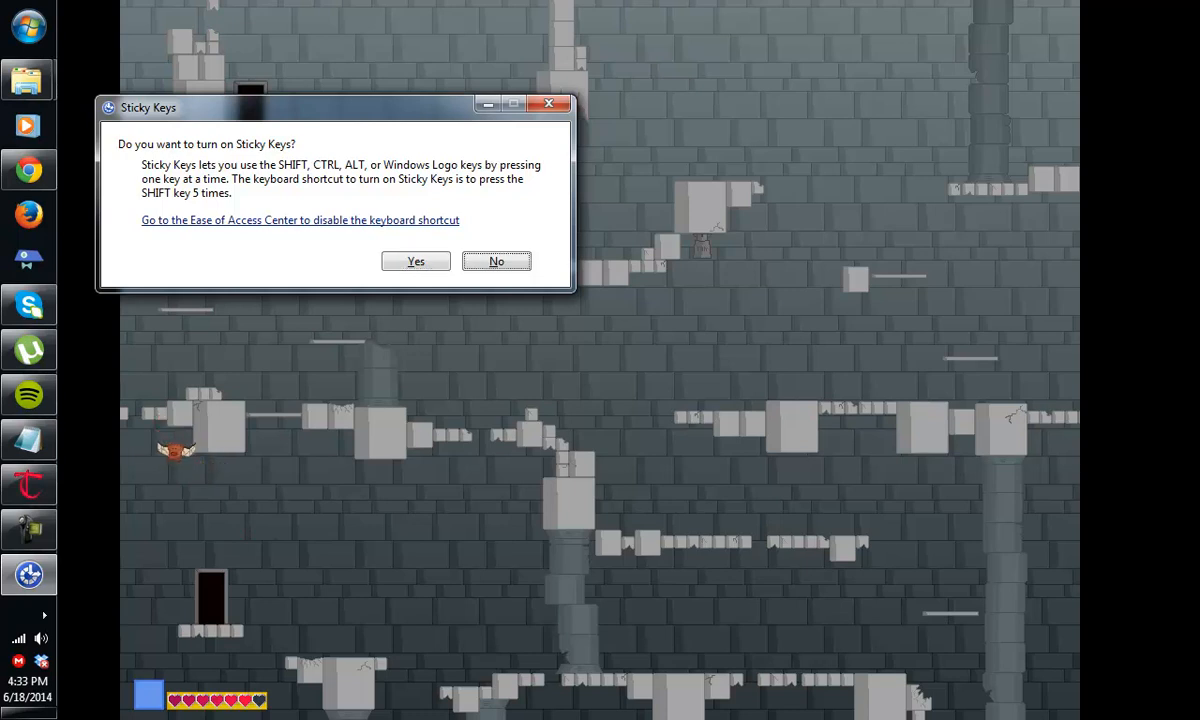
click(496, 260)
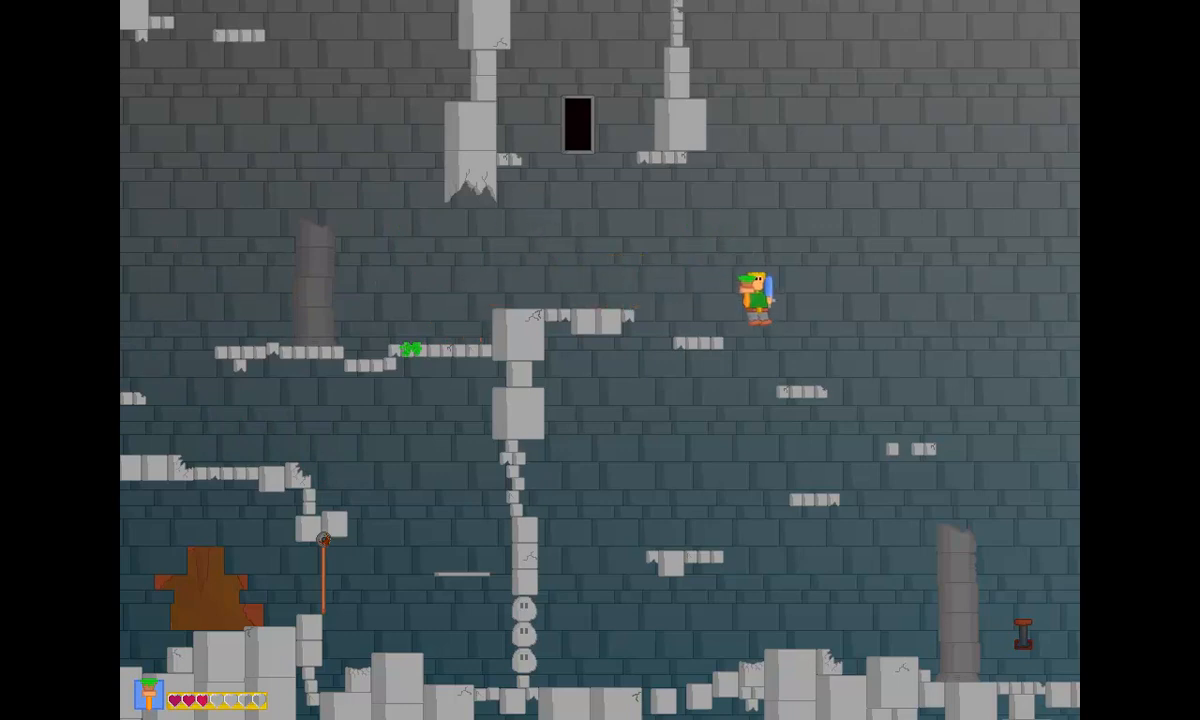
key(shift)
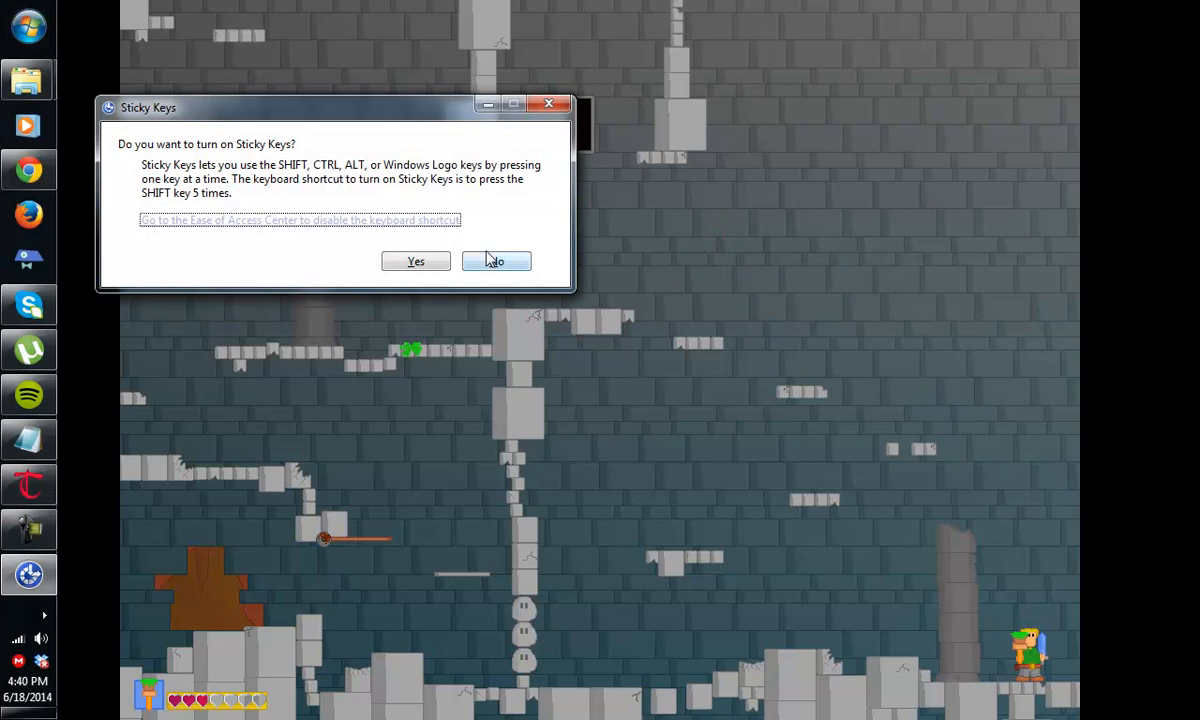
click(496, 260)
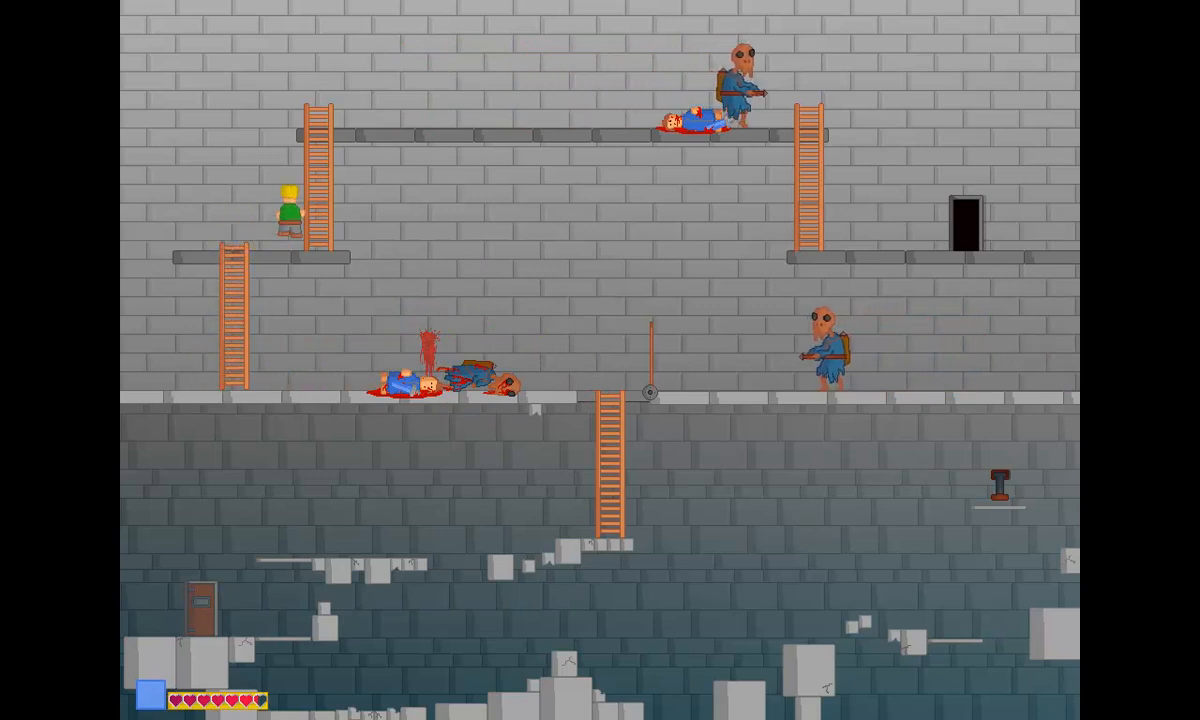
key(up)
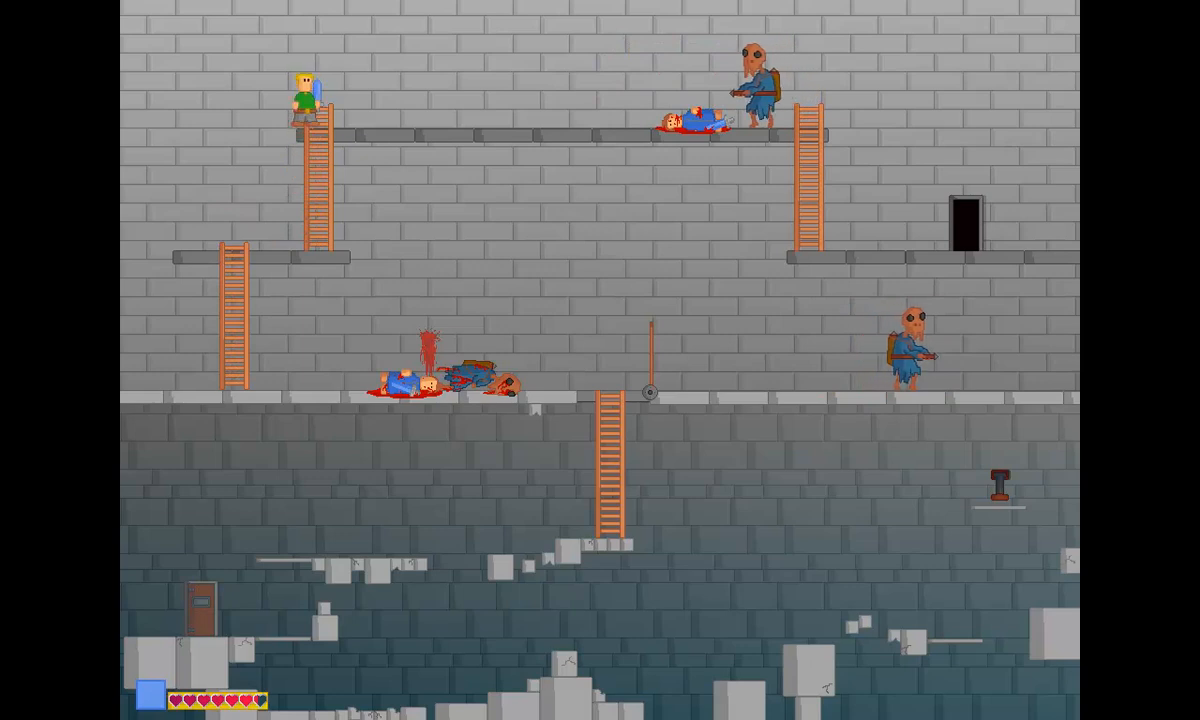